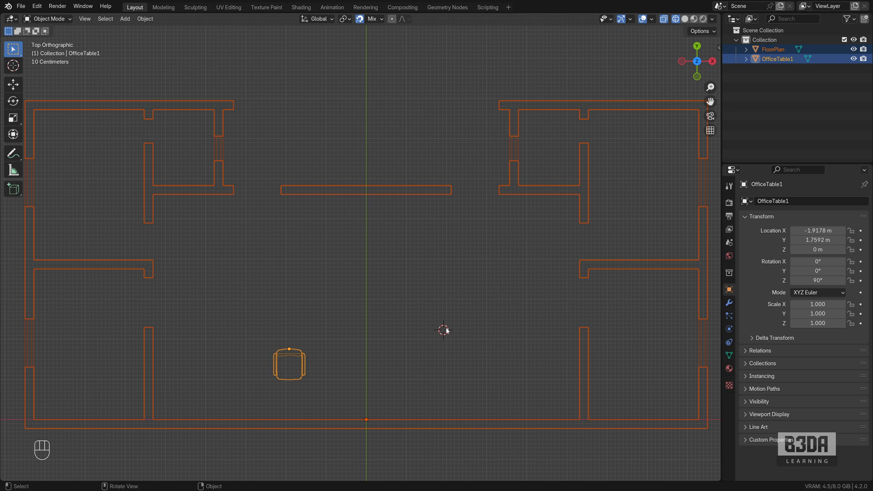
pyautogui.moveTo(437, 267)
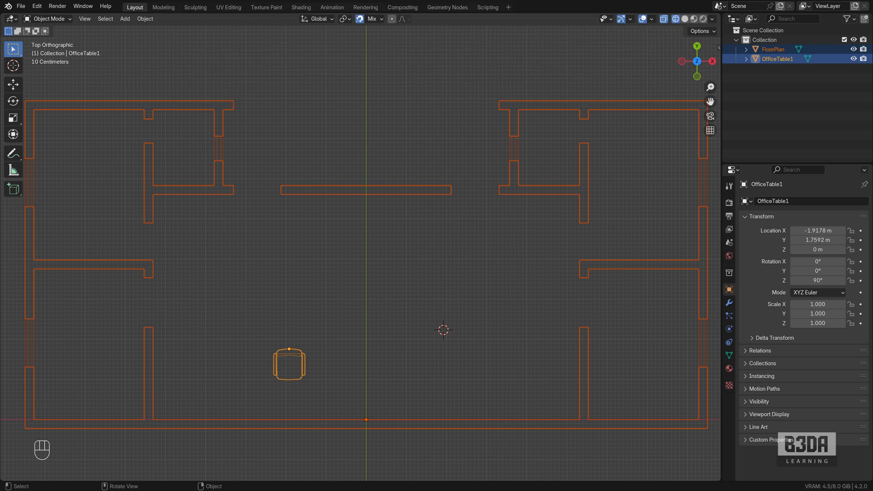
pyautogui.moveTo(389, 291)
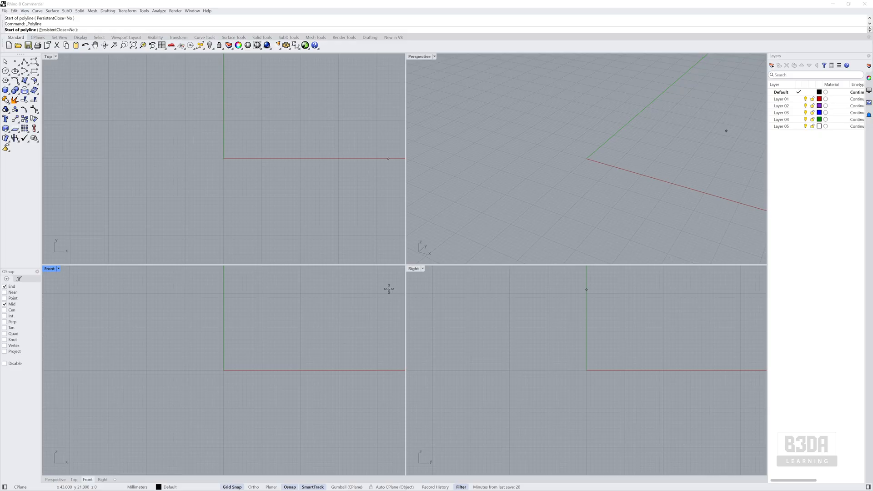
pyautogui.moveTo(303, 354)
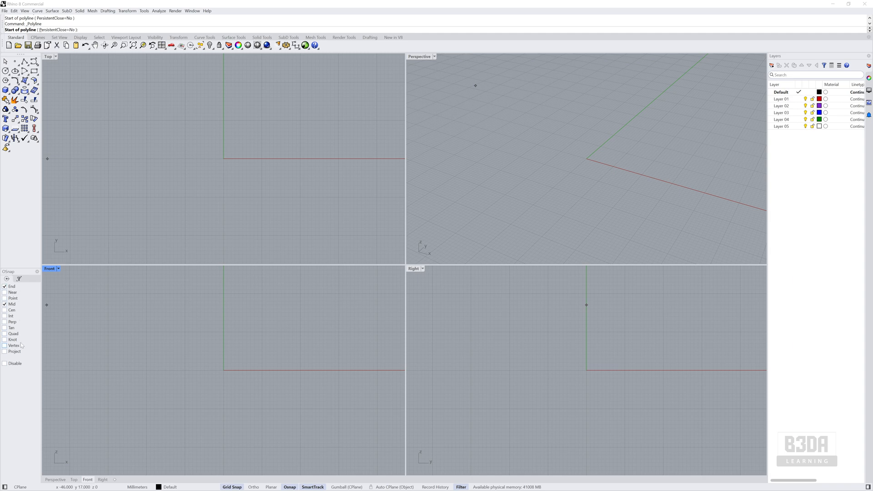
pyautogui.moveTo(20, 340)
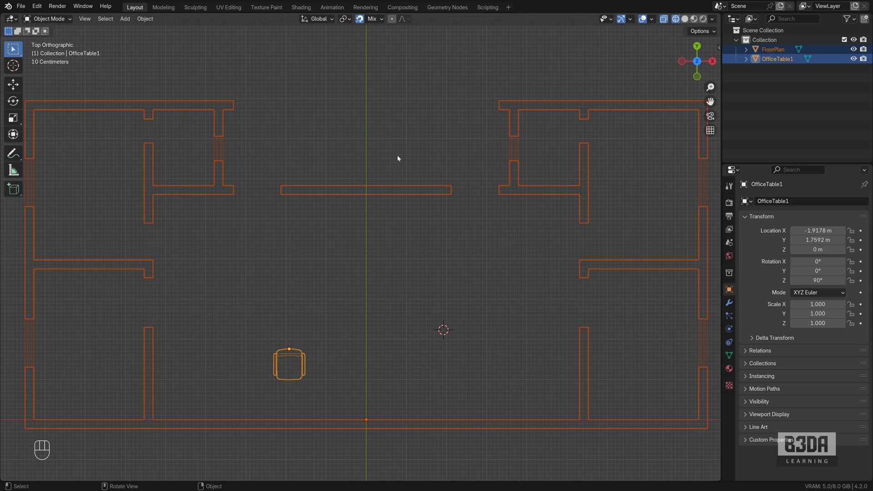
pyautogui.moveTo(124, 263)
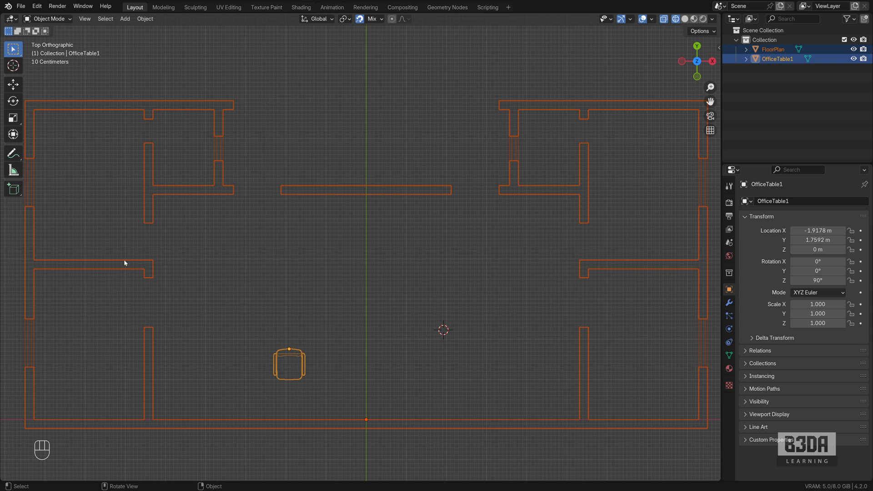
# - Snap the 3D cursor to the midpoint of the two selected wall-end vertices via Cursor to Selected
pyautogui.press('Tab')
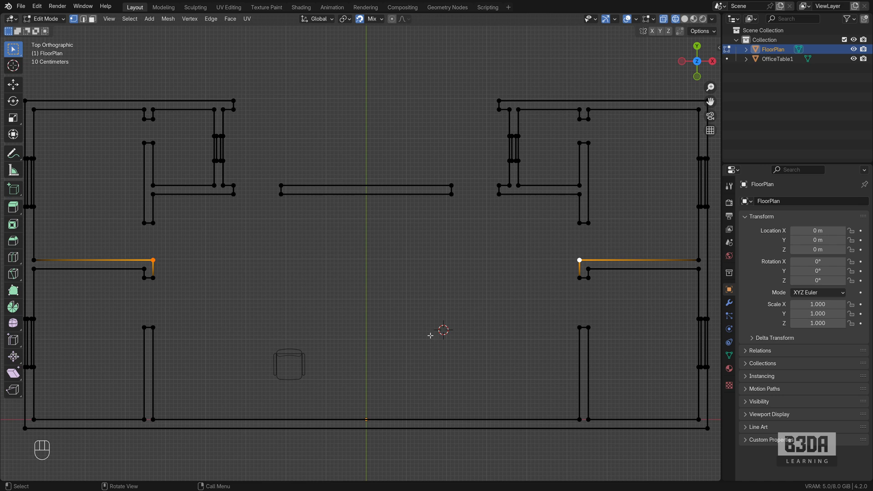
pyautogui.moveTo(391, 299)
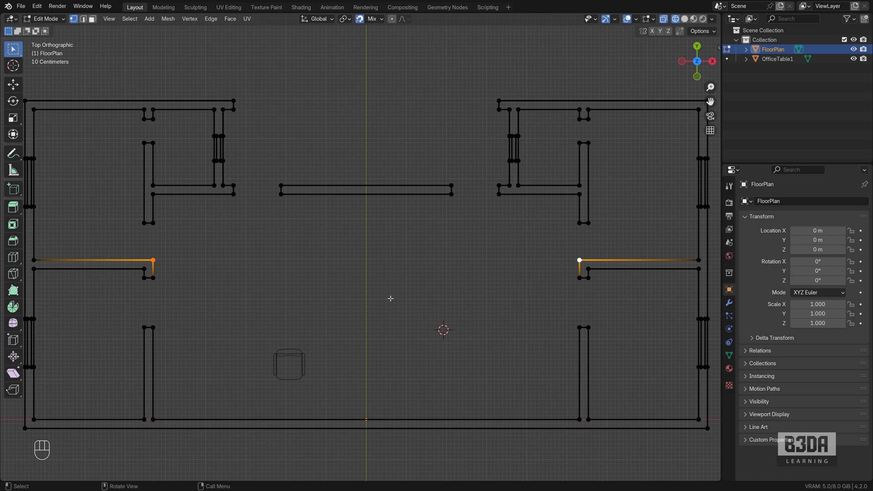
pyautogui.press('shift+s')
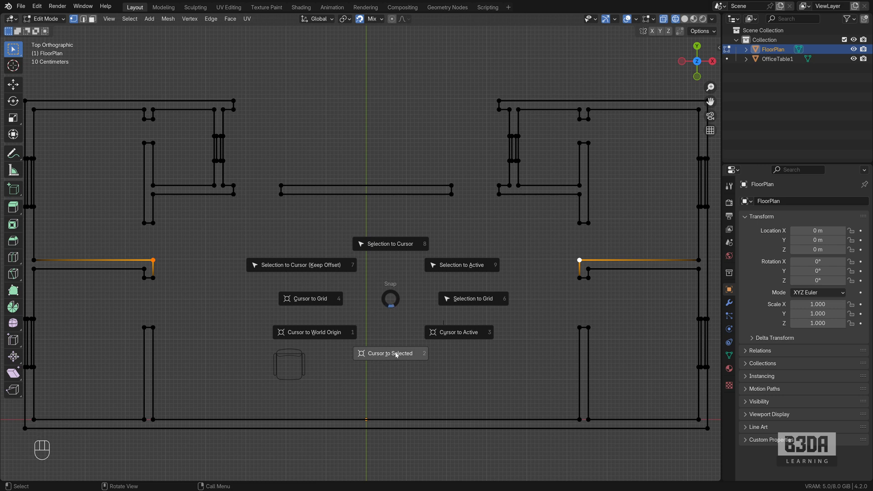
pyautogui.click(391, 353)
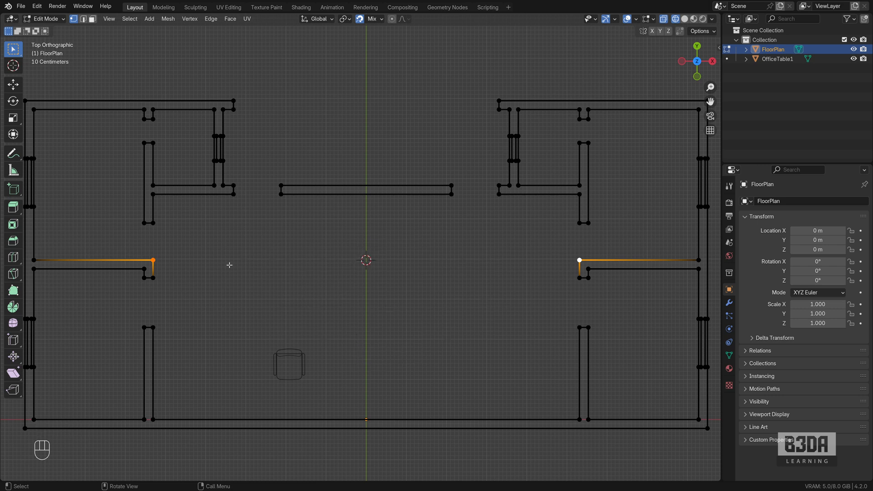
pyautogui.moveTo(251, 256)
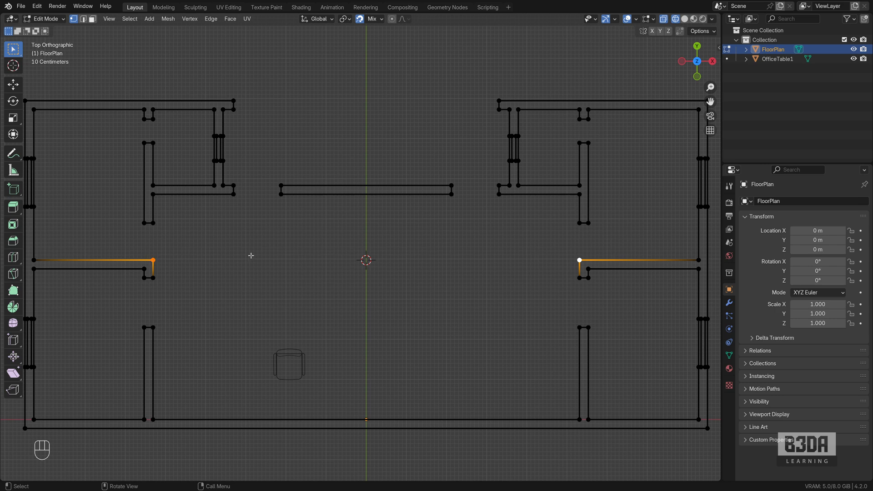
pyautogui.moveTo(519, 266)
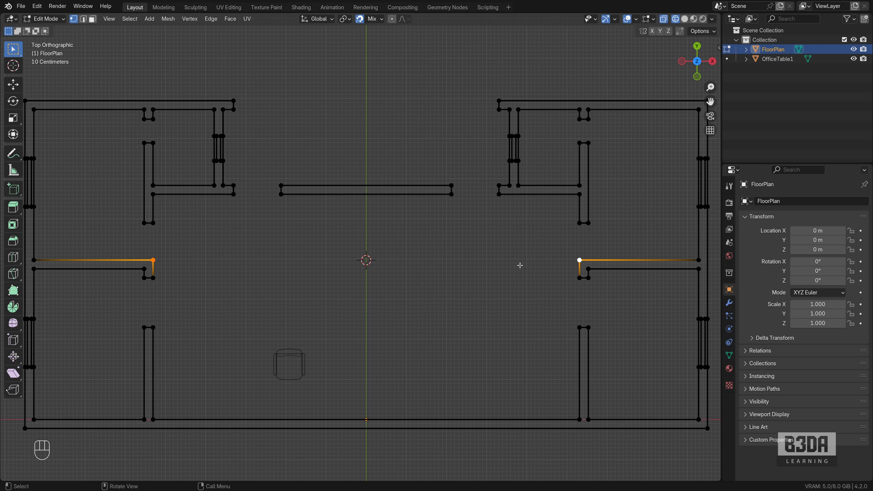
pyautogui.press('Tab')
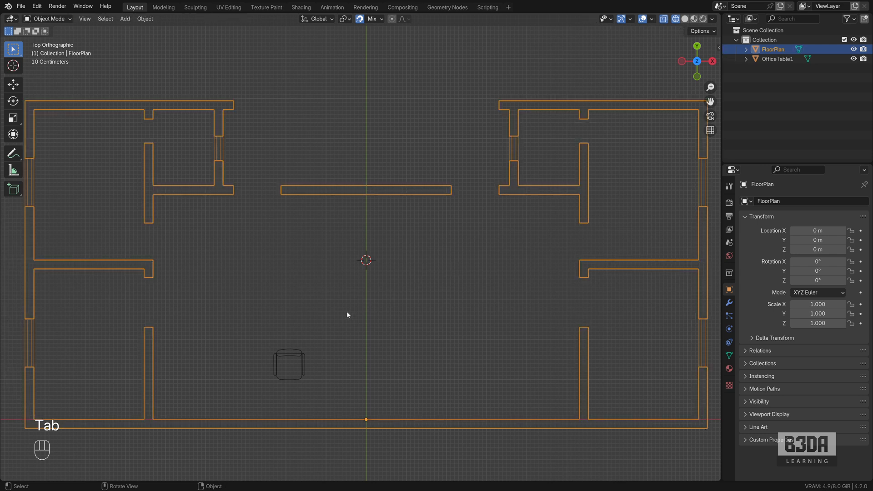
# - Snap the OfficeTable1 chair onto the 3D cursor with Selection to Cursor
pyautogui.click(289, 365)
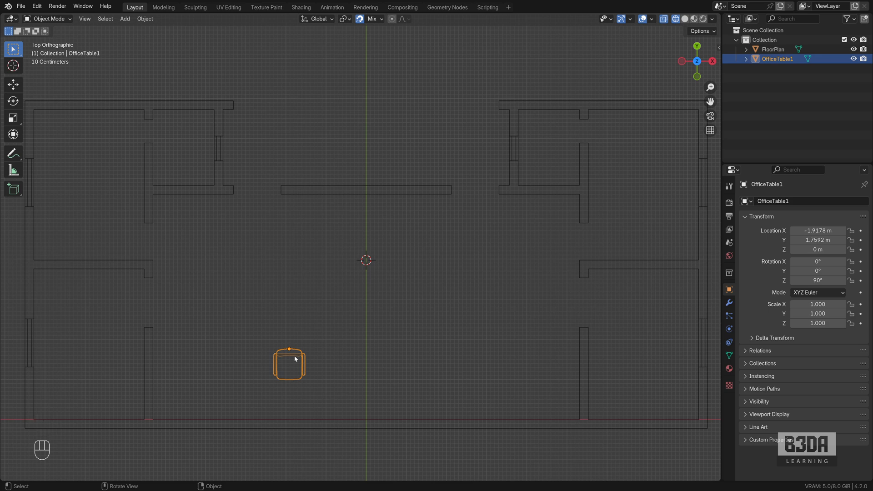
pyautogui.press('Shift+S')
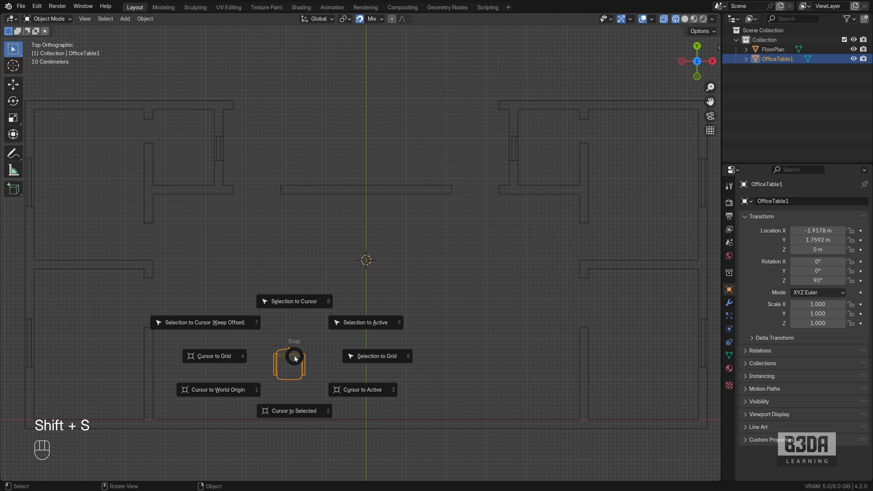
pyautogui.click(295, 301)
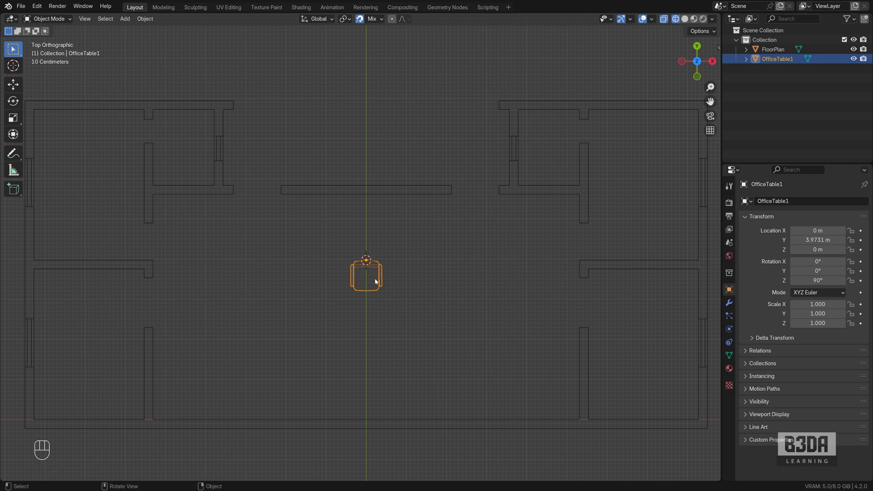
pyautogui.moveTo(148, 261)
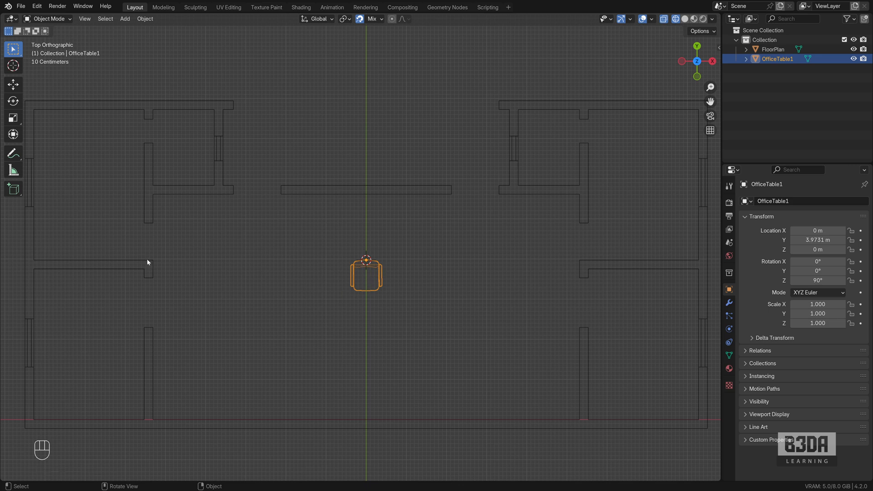
pyautogui.moveTo(153, 264)
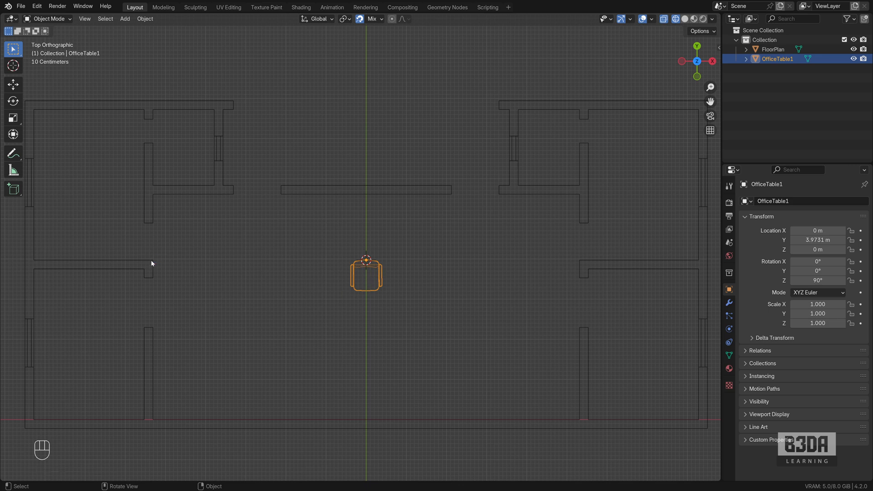
pyautogui.moveTo(415, 299)
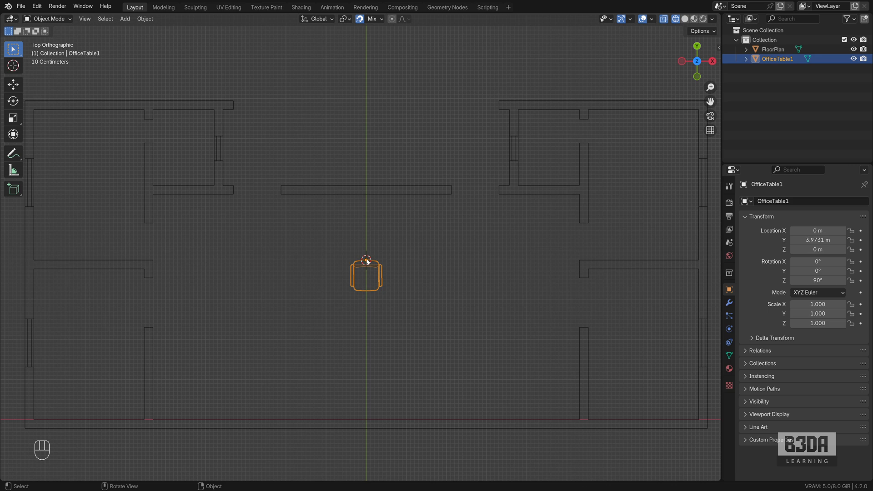
# - Change the PDT '% between selected points' value from 66.66 to 50
pyautogui.click(284, 345)
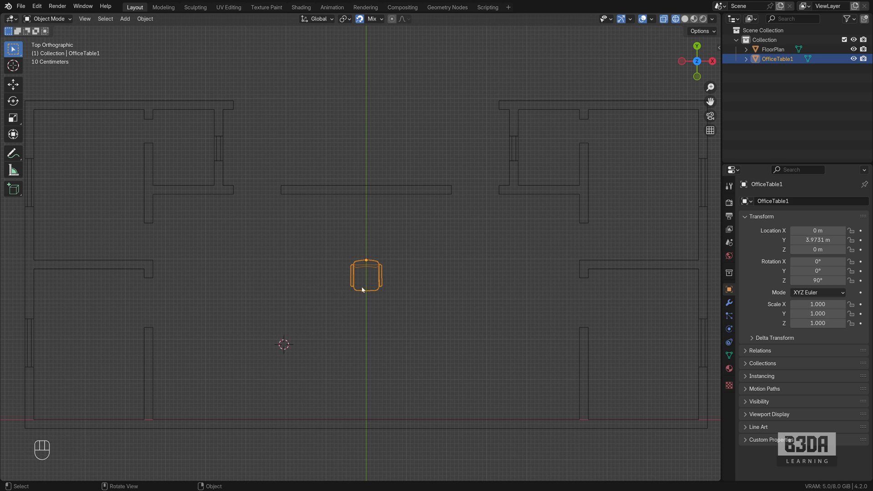
pyautogui.moveTo(365, 275); pyautogui.dragTo(388, 335)
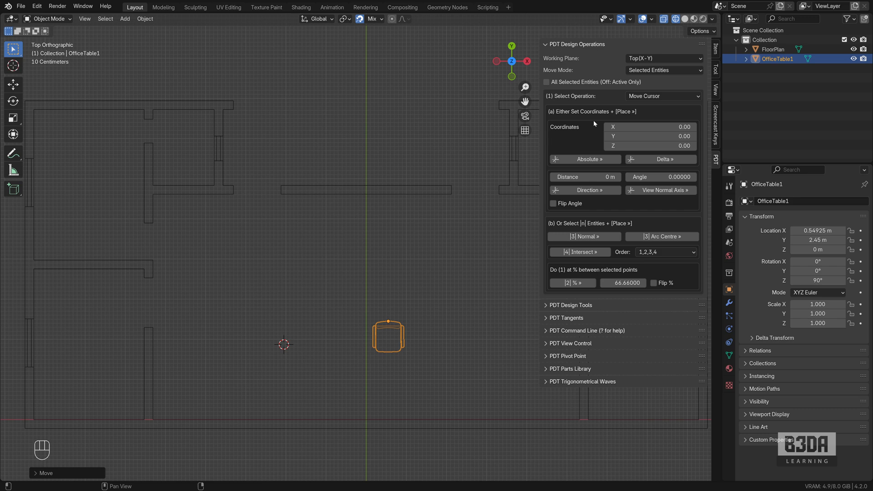
pyautogui.moveTo(580, 53)
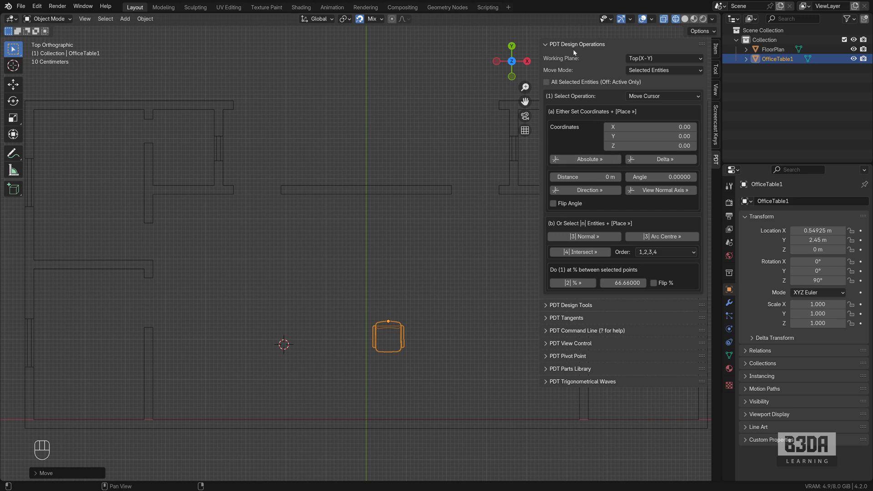
pyautogui.moveTo(589, 49)
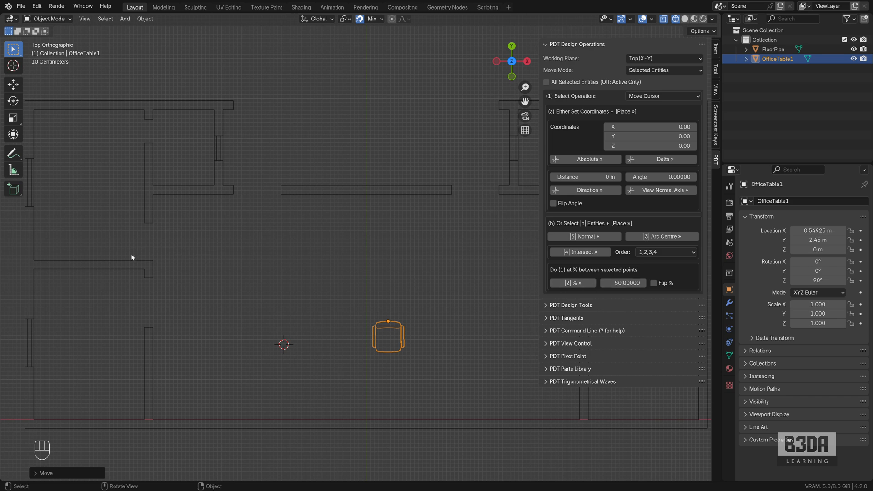
# - Move the 3D cursor to 50% between the two wall-end vertices with PDT '[2] % »'
pyautogui.press('Tab')
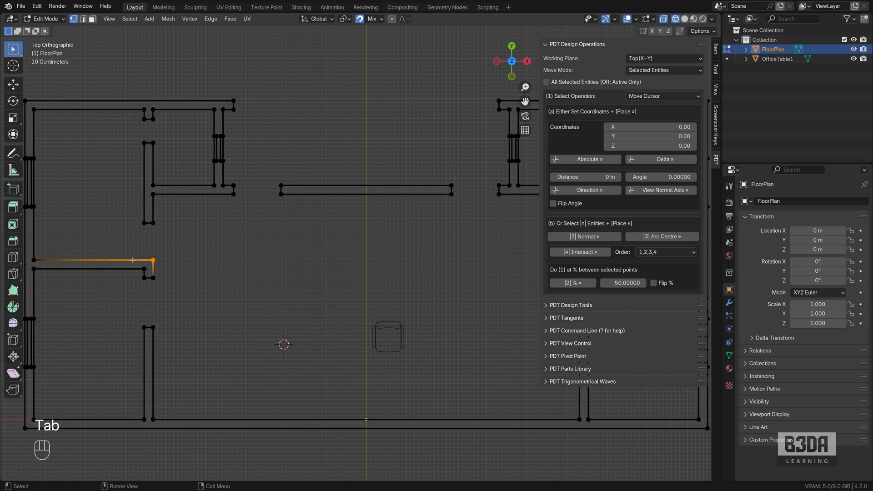
pyautogui.moveTo(167, 243)
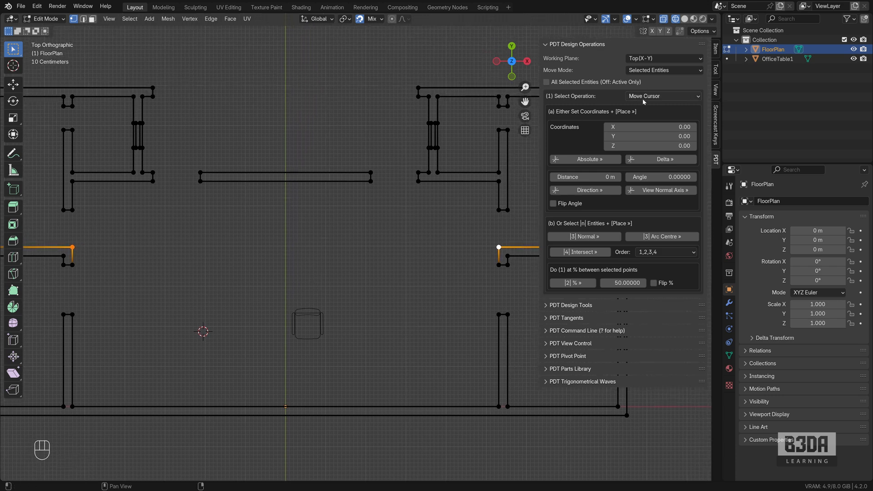
pyautogui.moveTo(623, 283)
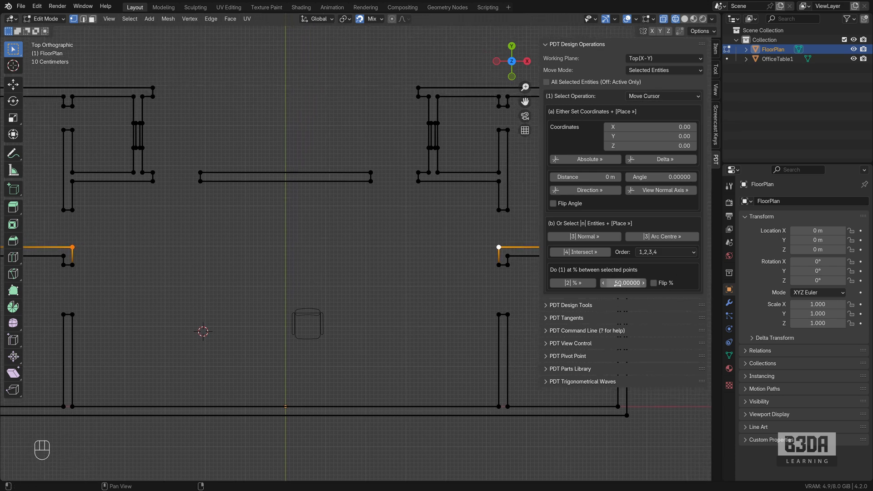
pyautogui.click(572, 282)
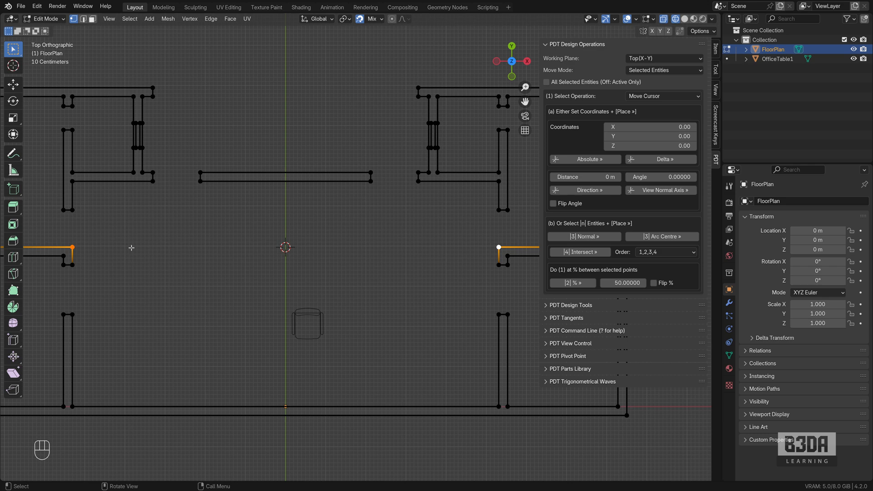
pyautogui.moveTo(178, 262)
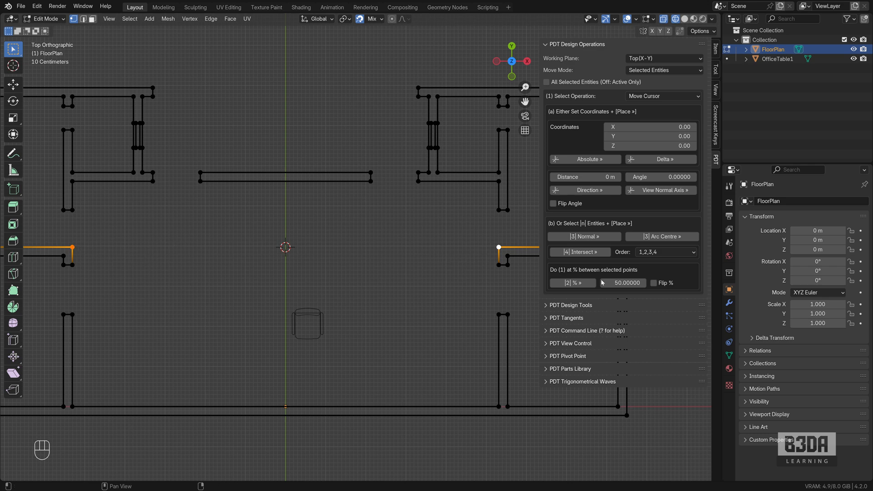
# - Set the cursor to 33.33% between the wall vertices and place a chair copy there
pyautogui.write('33')
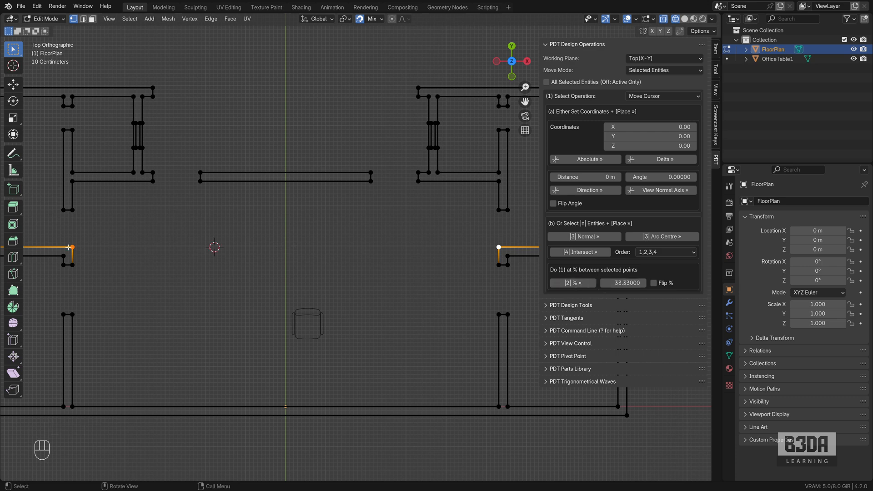
pyautogui.moveTo(384, 245)
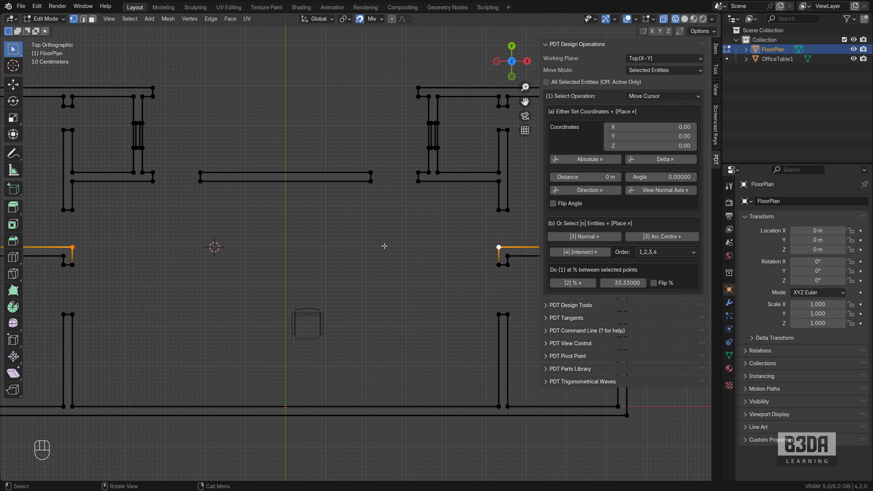
pyautogui.moveTo(258, 258)
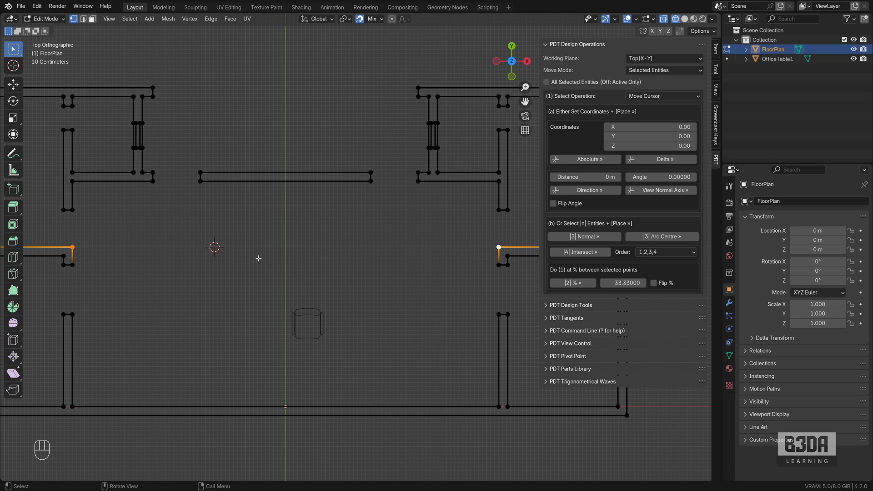
pyautogui.press('Tab')
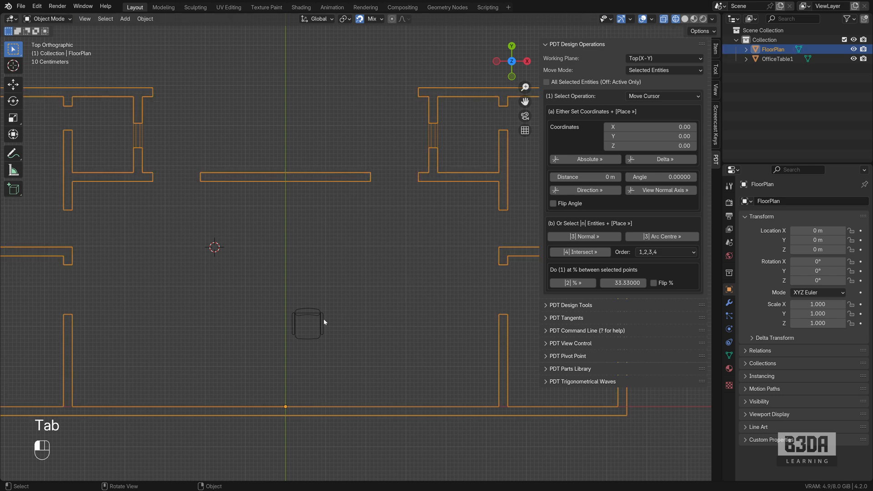
pyautogui.press('shift+s')
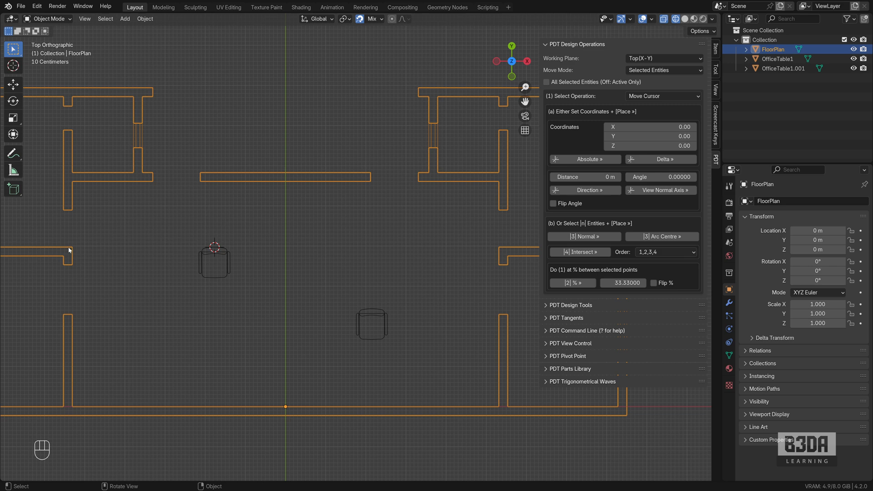
pyautogui.press('Tab')
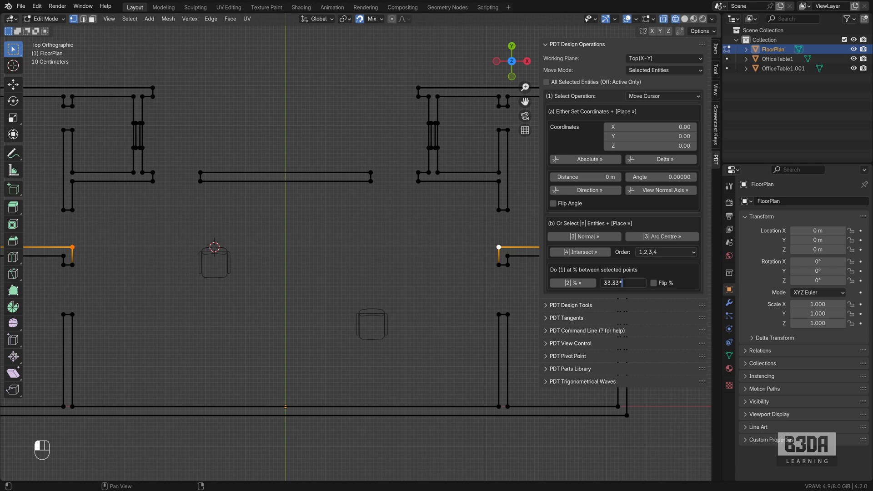
# - Double the % field to 66.66 and move the 3D cursor two-thirds between the vertices
pyautogui.write('*2')
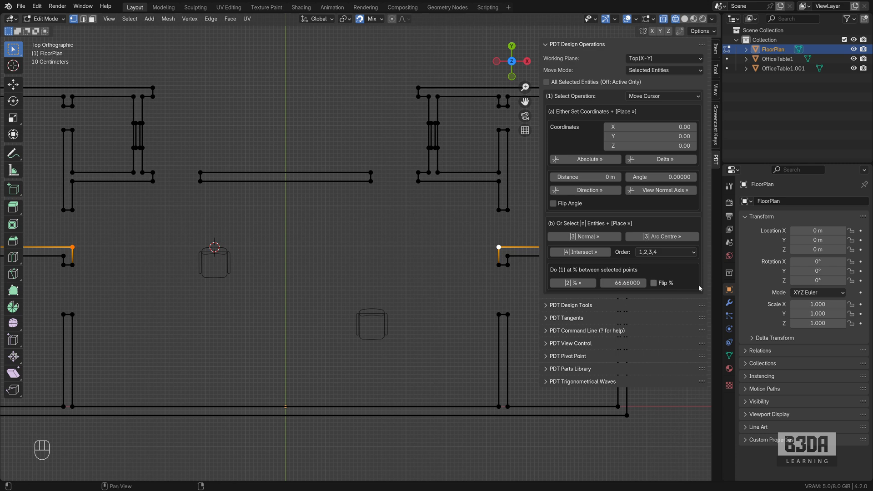
pyautogui.click(369, 254)
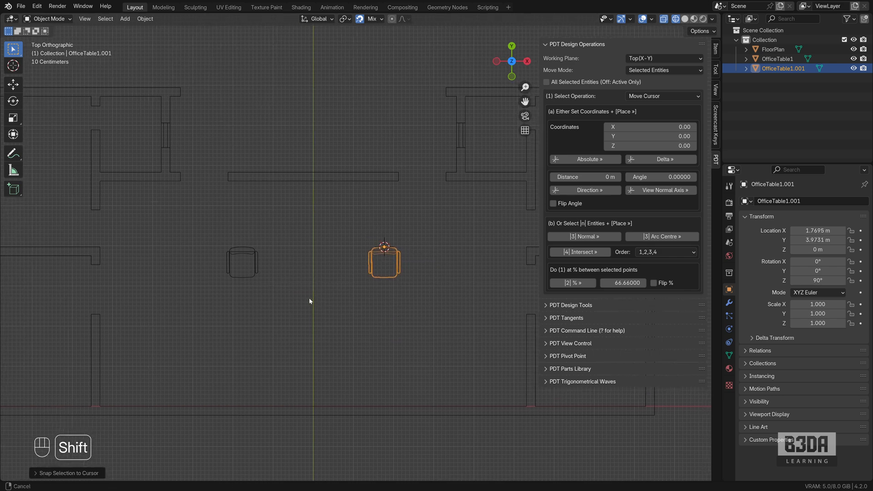
# - Re-enter Edit Mode on FloorPlan and hide the N sidebar
pyautogui.click(772, 49)
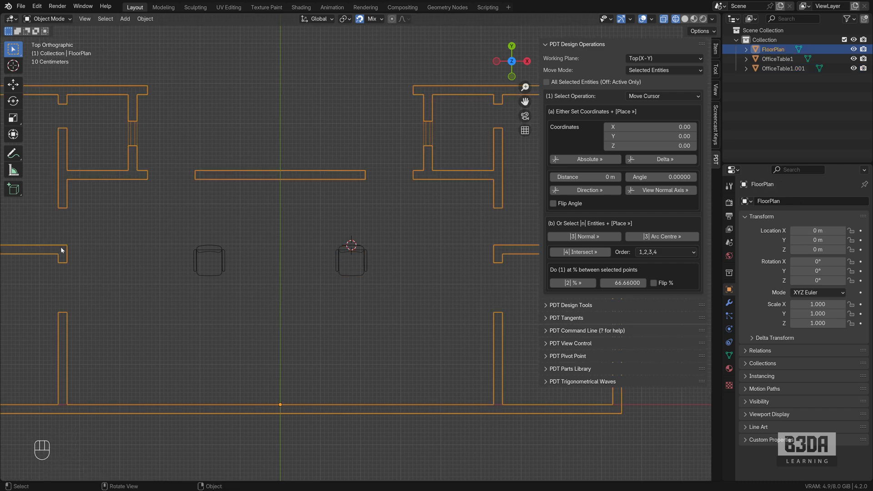
pyautogui.press('Tab')
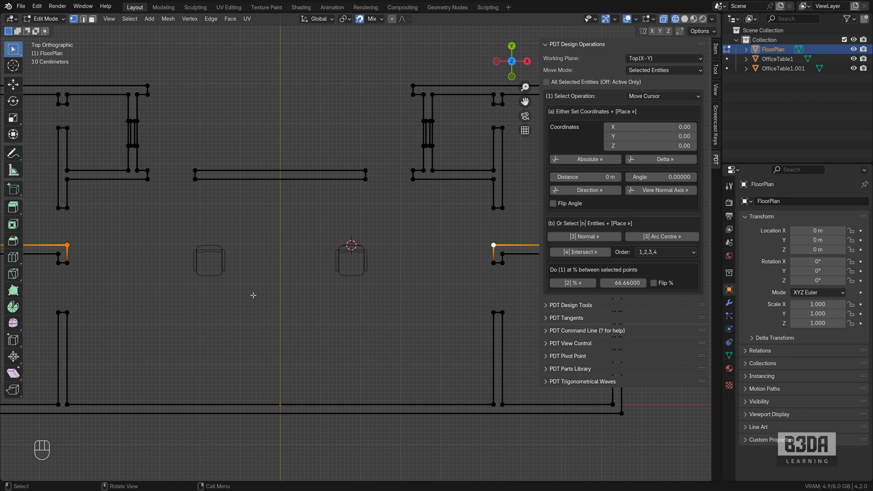
pyautogui.press('N')
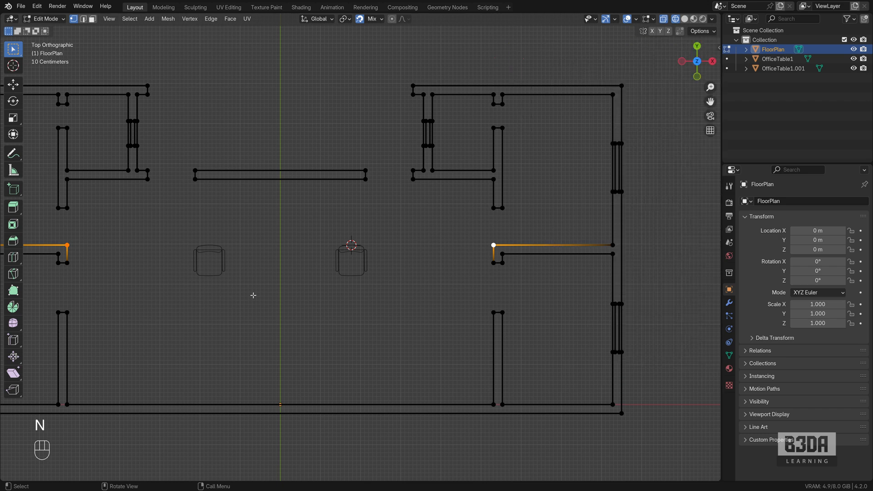